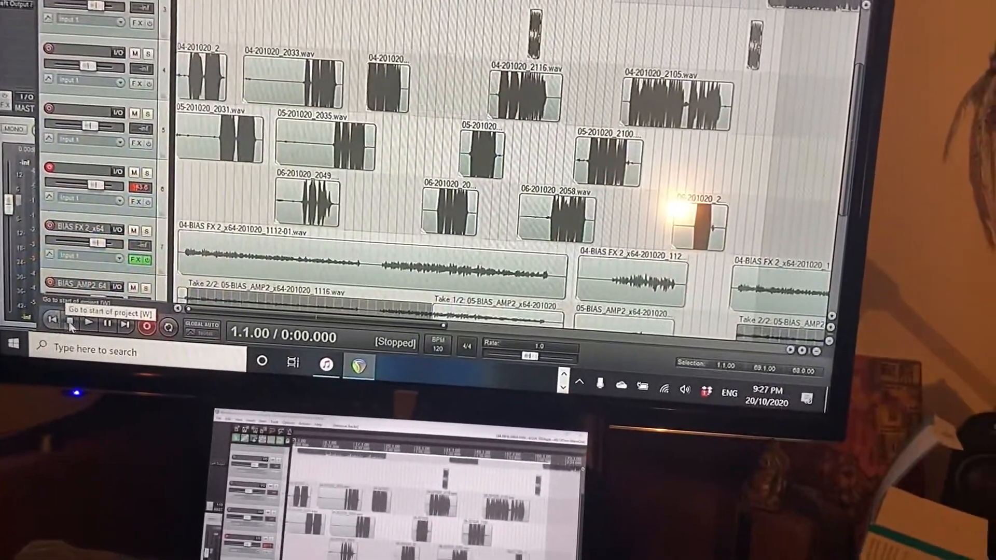
Step: Play back the multitrack guitar project from the start of the timeline
click(126, 326)
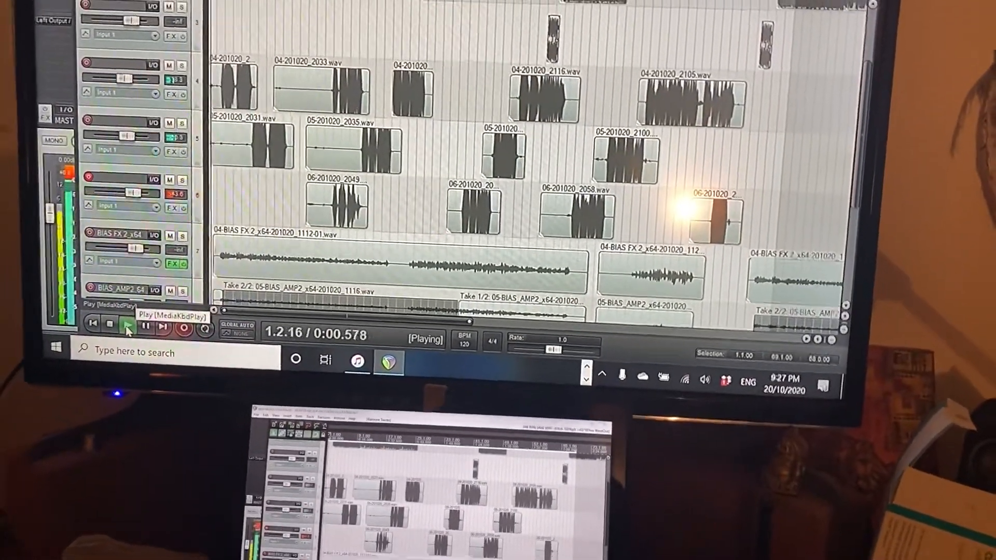